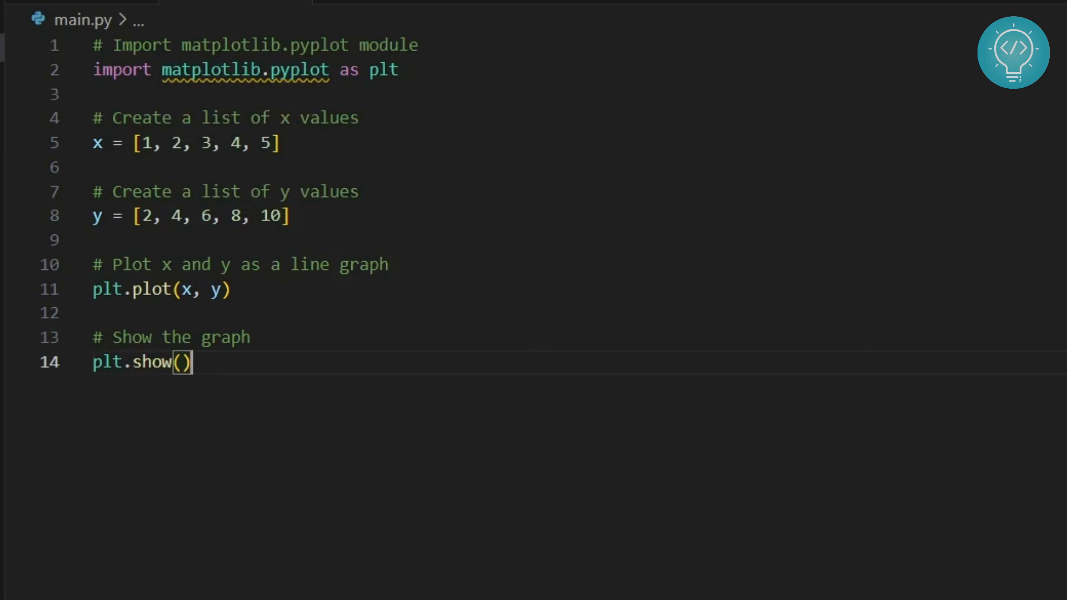
# - Reveal the Terminal menu's list of terminal commands from the menu bar
pyautogui.click(224, 10)
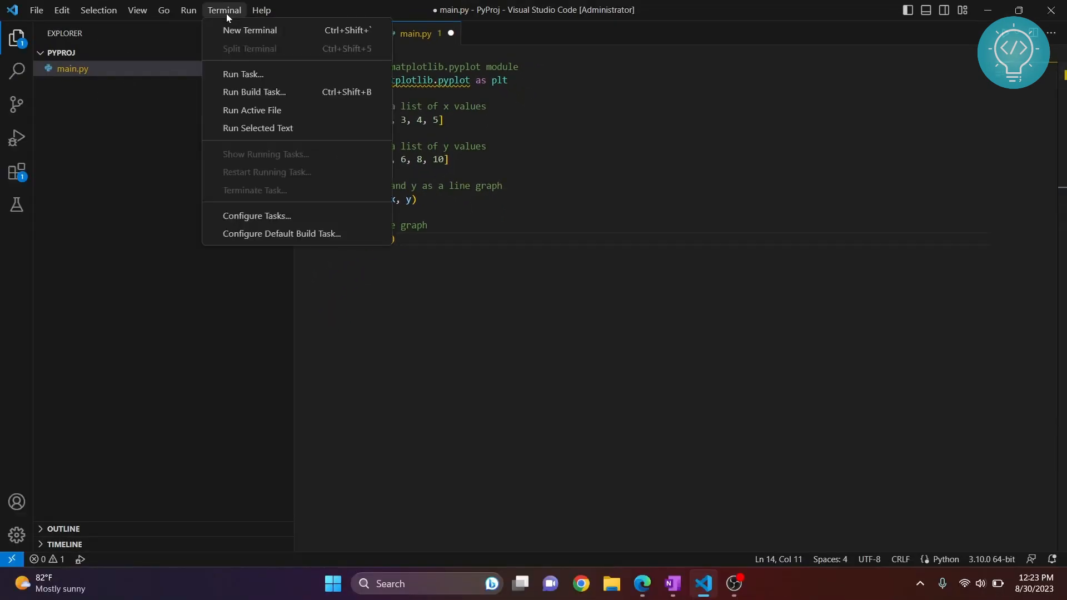
# - Start a new terminal in PyProj and run pip install matplotlib until it completes
pyautogui.click(250, 30)
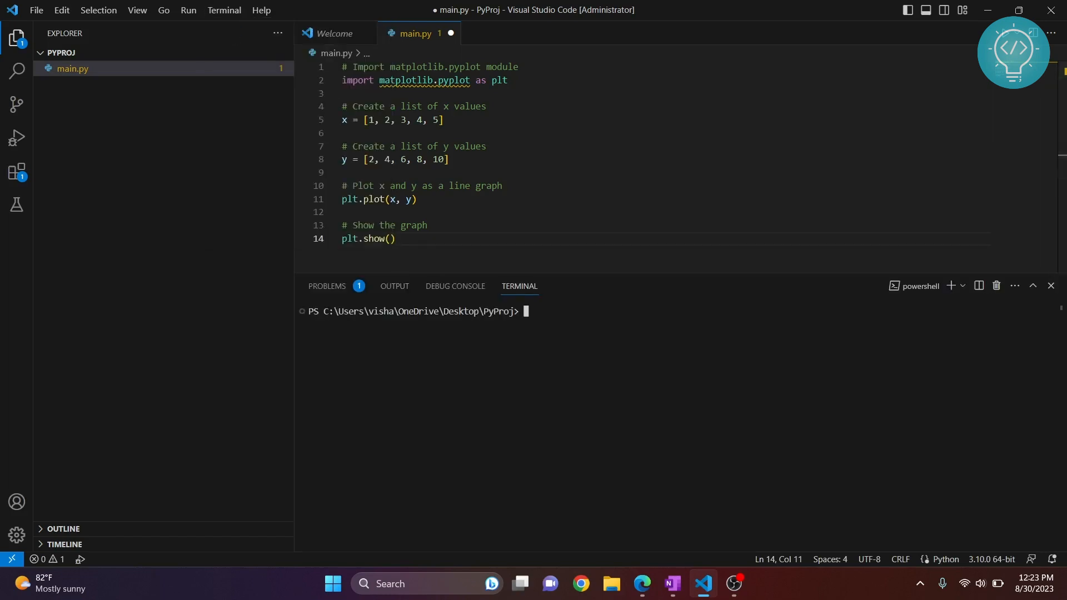
pyautogui.write('pip install')
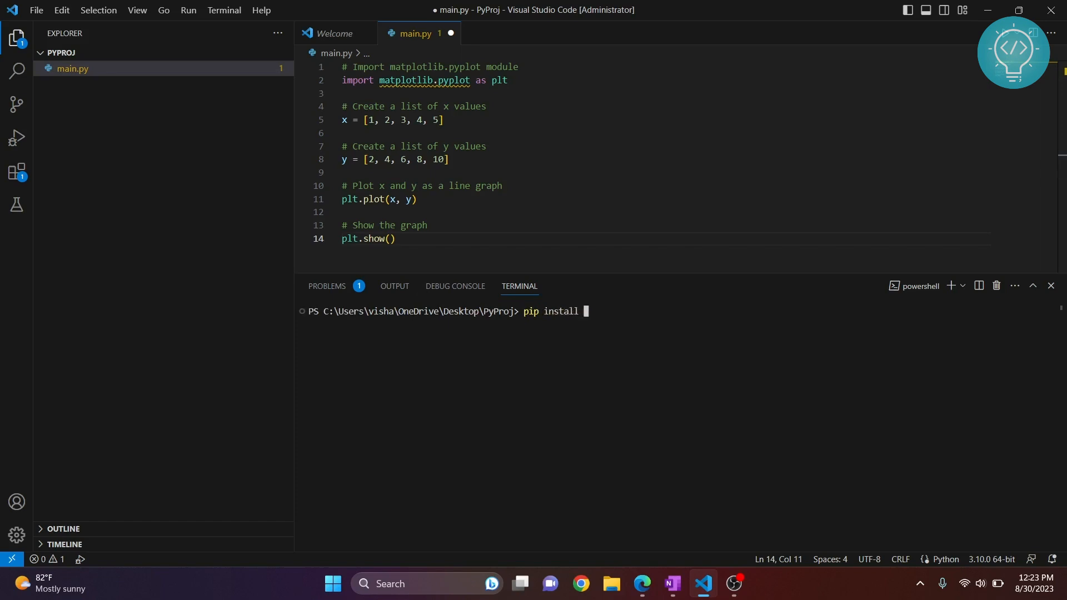
pyautogui.write('mat')
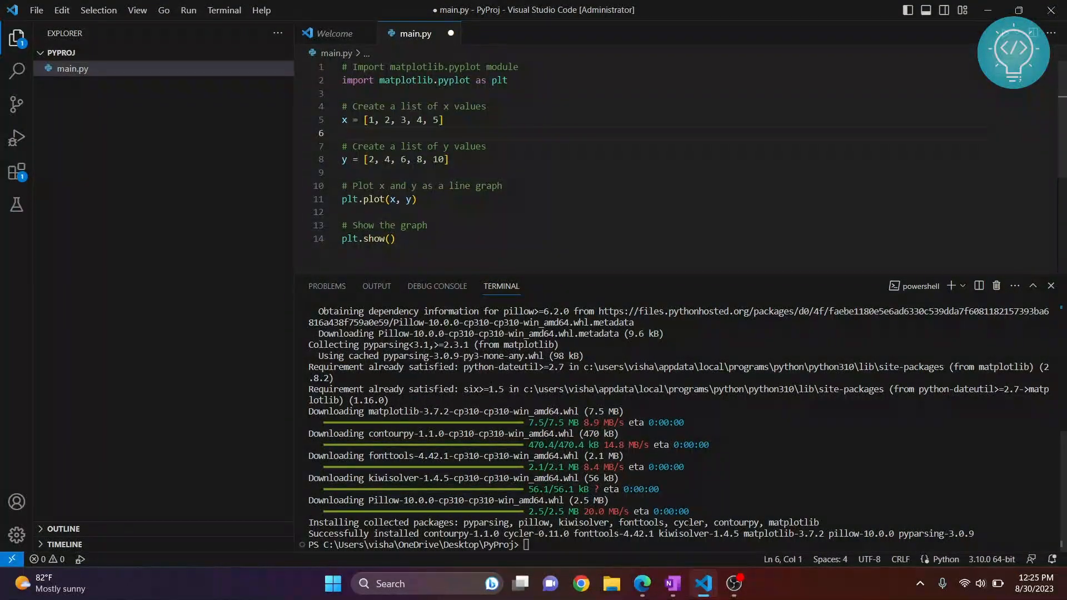
# - Run pip install pandas in the terminal; pandas and its dependencies report already satisfied
pyautogui.write('pip ins')
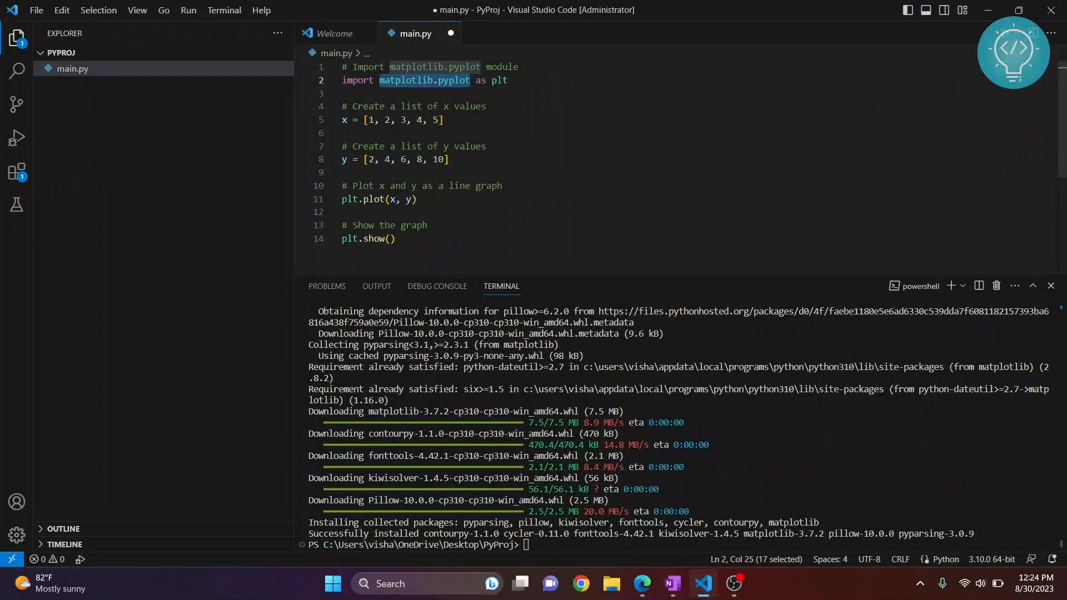
pyautogui.click(343, 134)
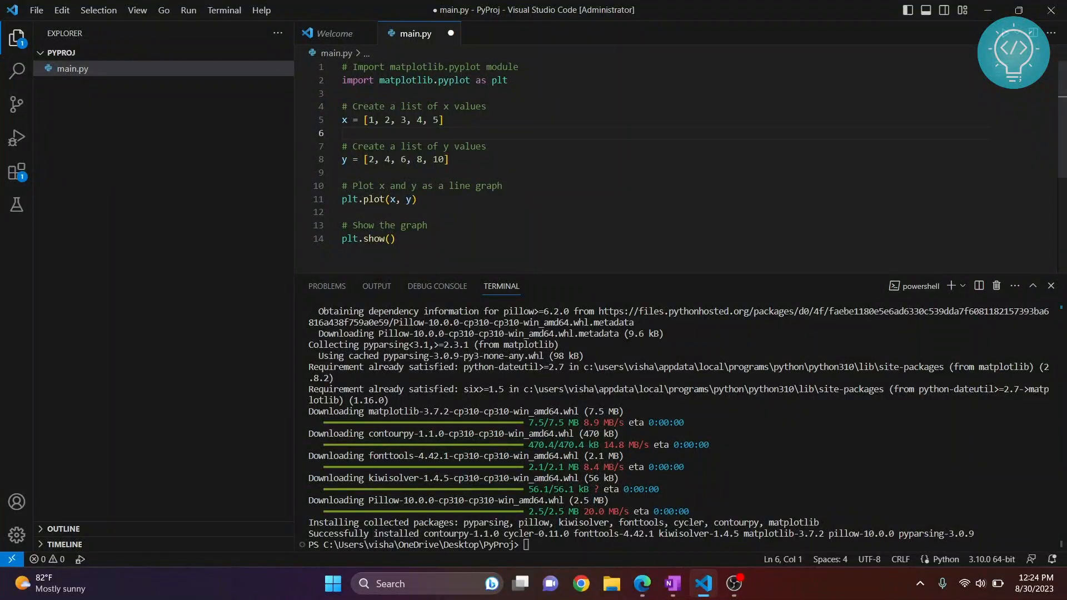
pyautogui.write('pip install pandas')
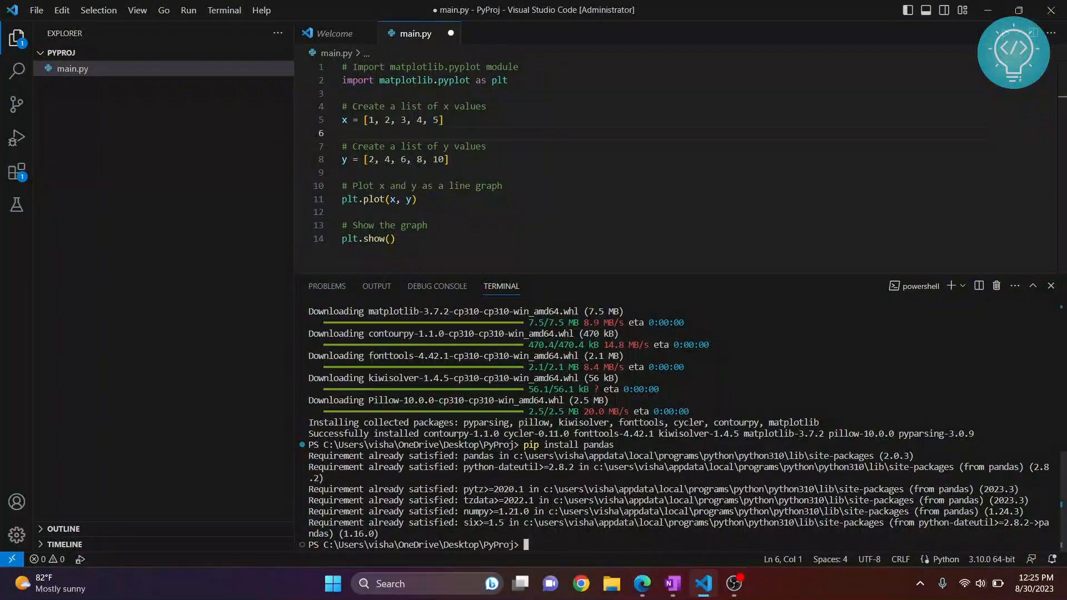